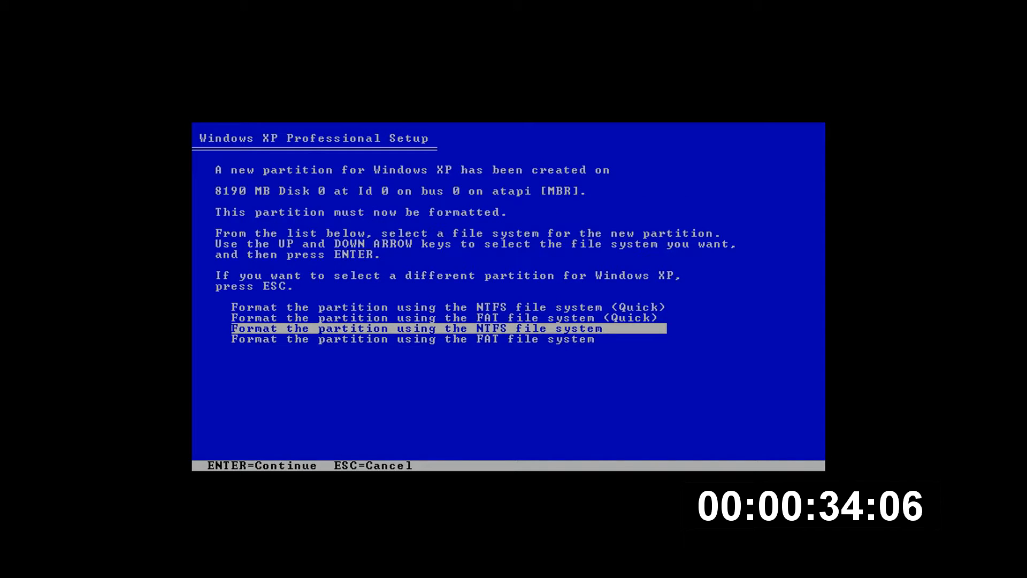
# - Choose full NTFS formatting for the new 8190 MB partition
pyautogui.press('enter')
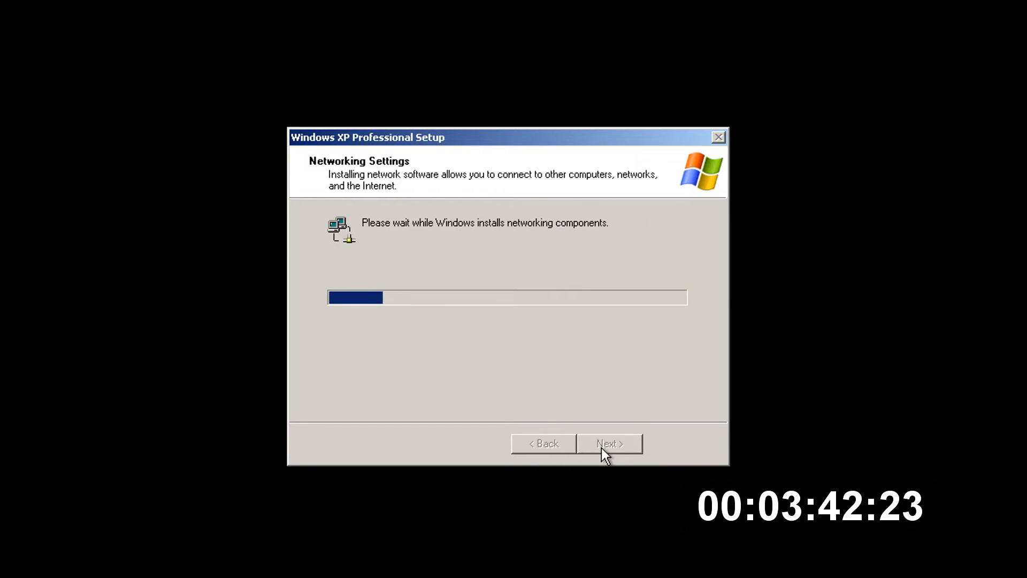
pyautogui.moveTo(663, 440)
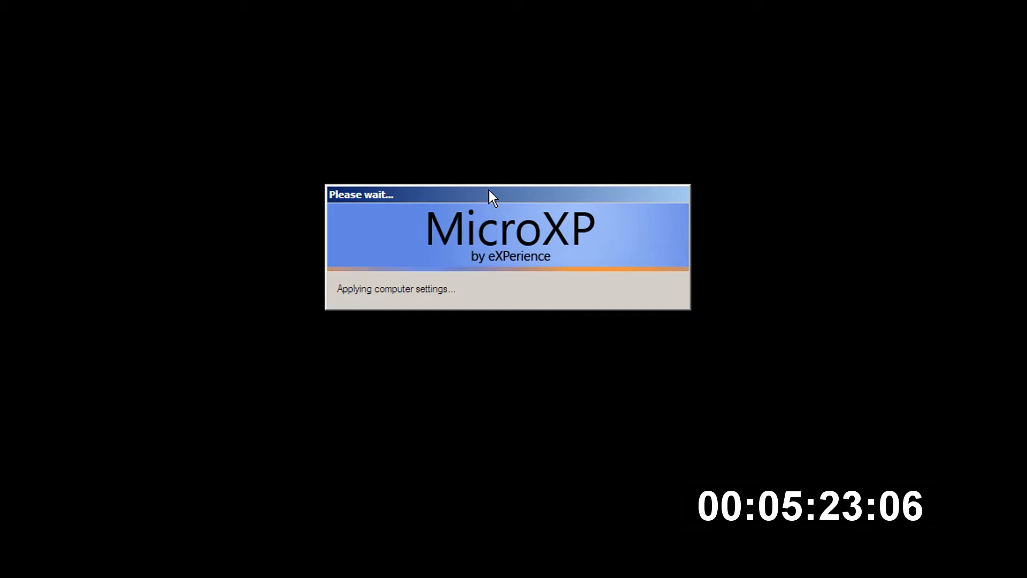
pyautogui.moveTo(486, 201)
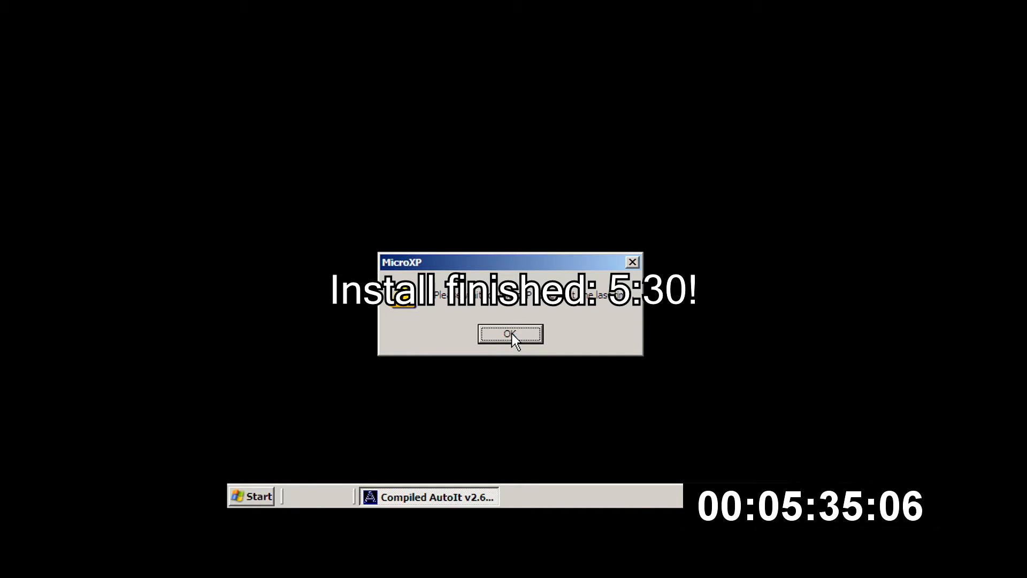
# - Dismiss the MicroXP installation-finished message box with OK
pyautogui.click(511, 333)
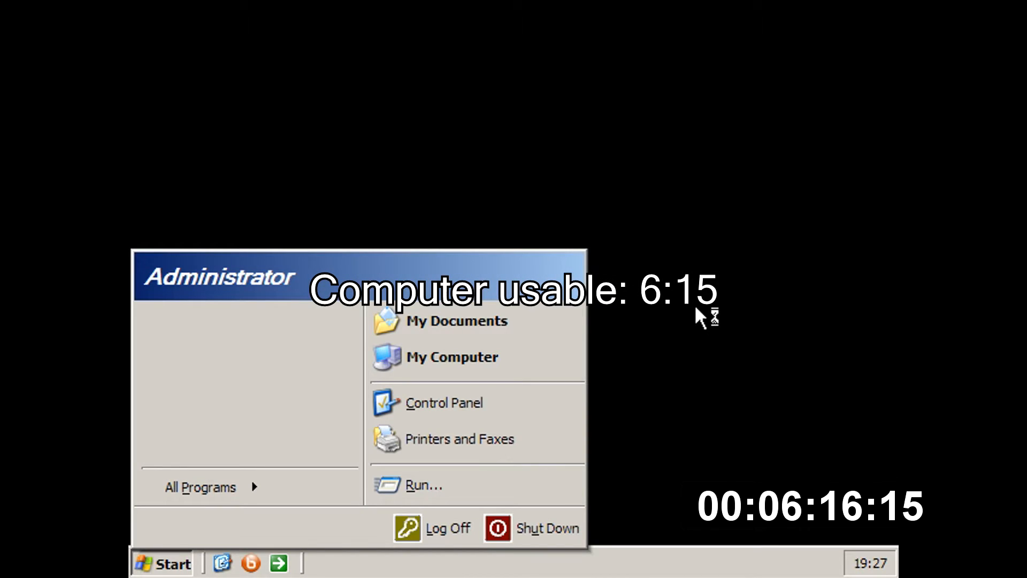
# - Close the Start menu on the MicroXP desktop
pyautogui.click(201, 487)
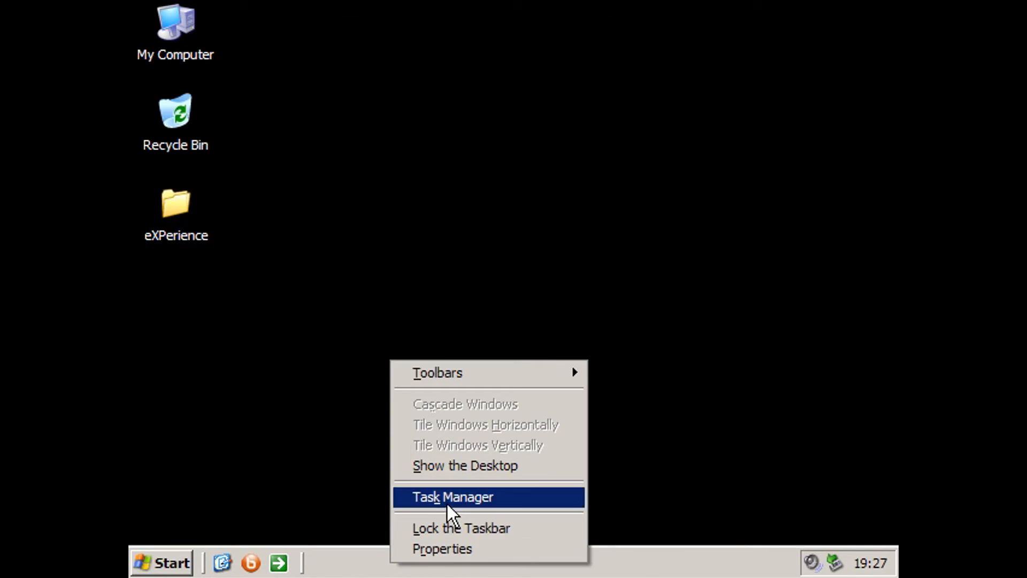
# - Review Task Manager's running processes and performance figures, then close it
pyautogui.click(452, 496)
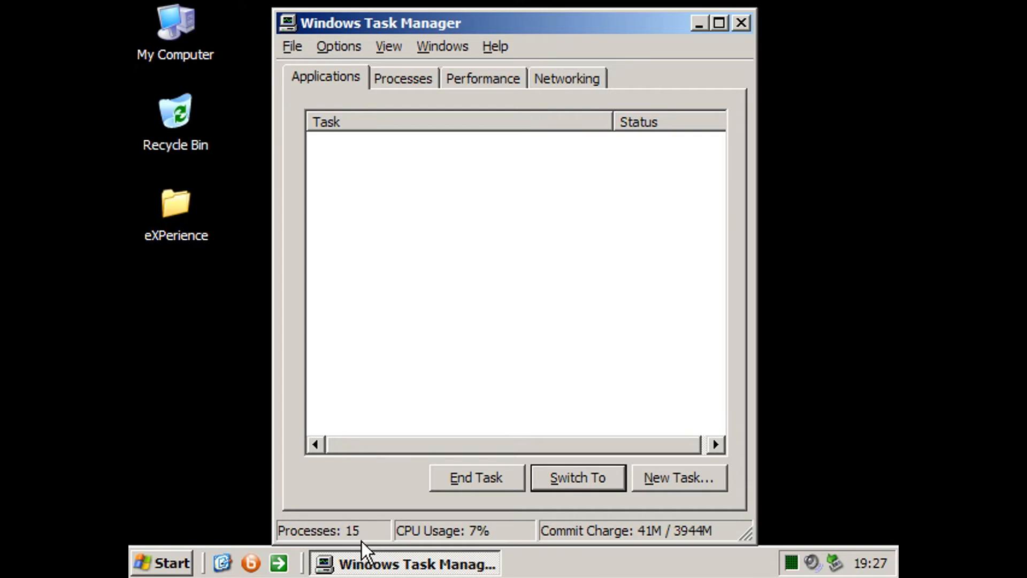
pyautogui.click(402, 78)
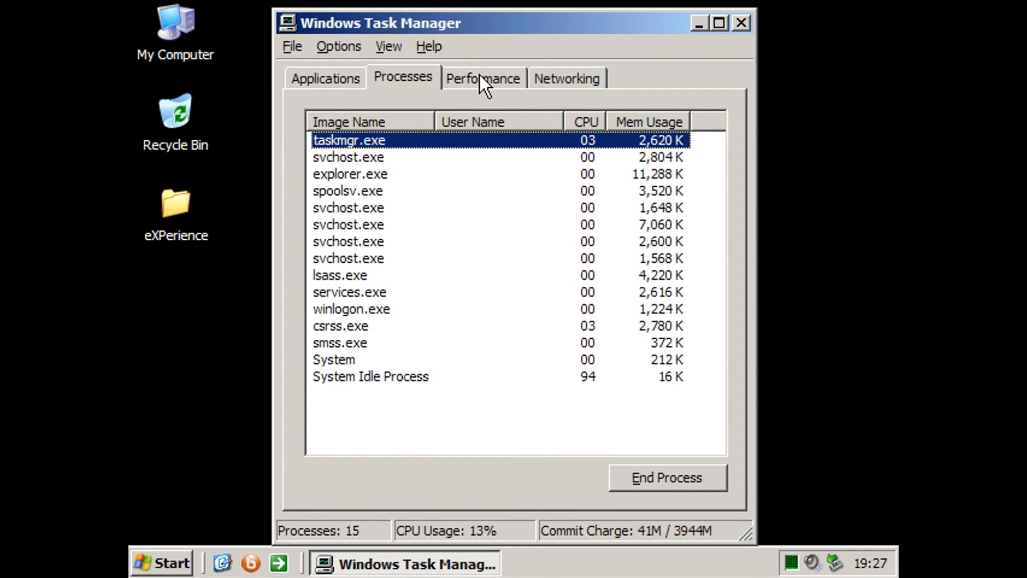
pyautogui.click(483, 77)
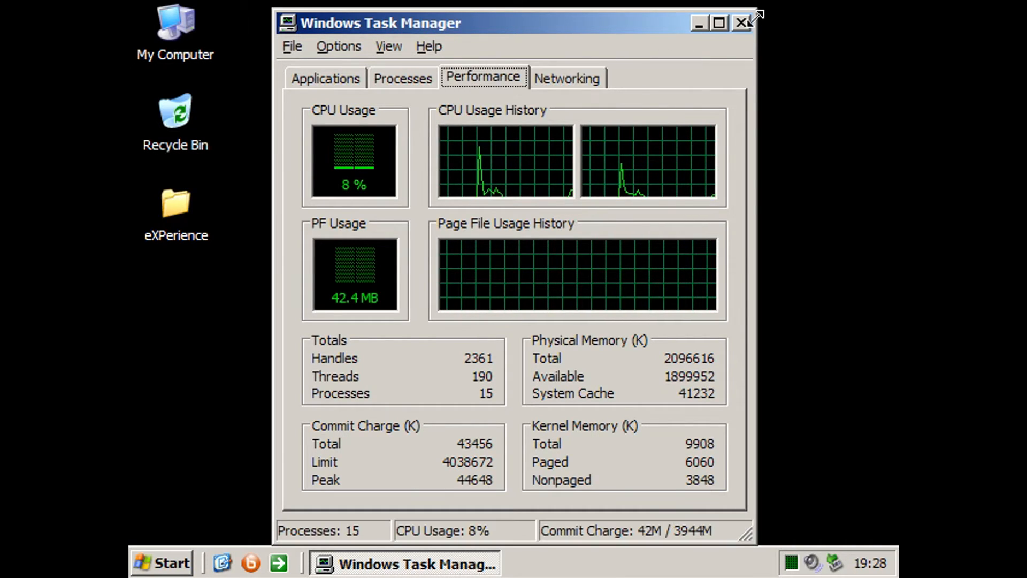
pyautogui.click(743, 23)
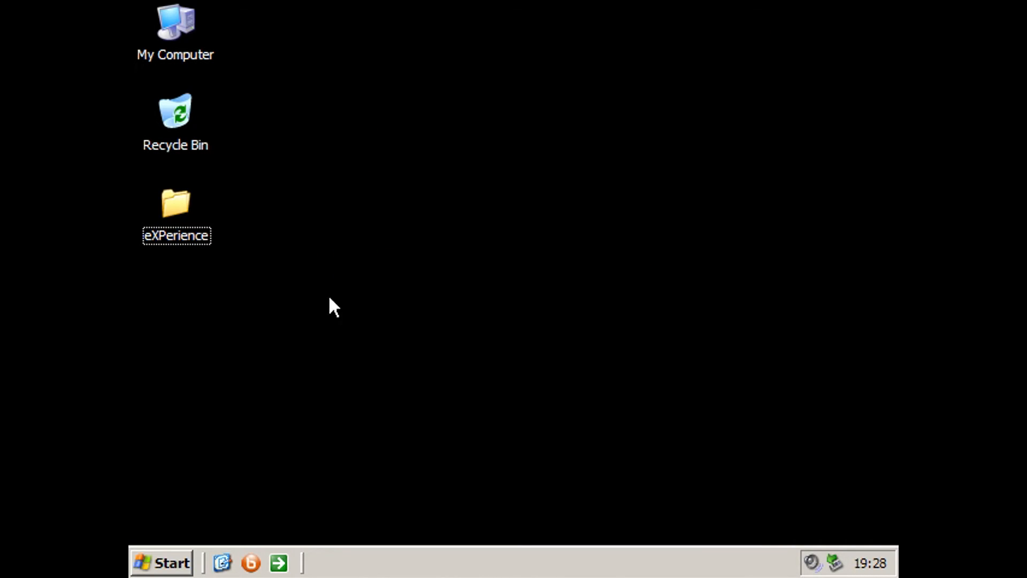
# - Open the eXperience Web Browser folder and select Browzar.exe
pyautogui.doubleClick(175, 203)
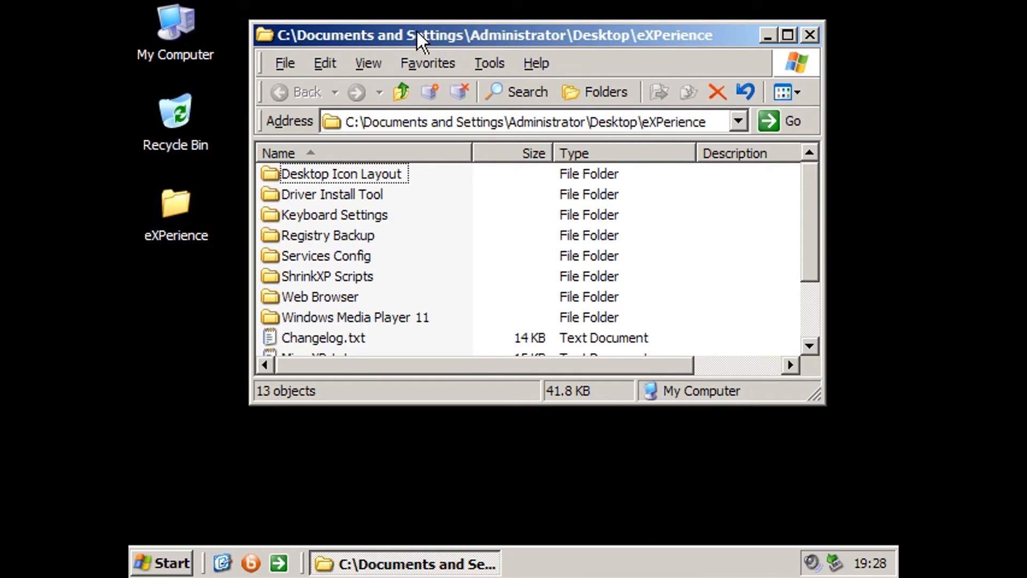
pyautogui.doubleClick(319, 297)
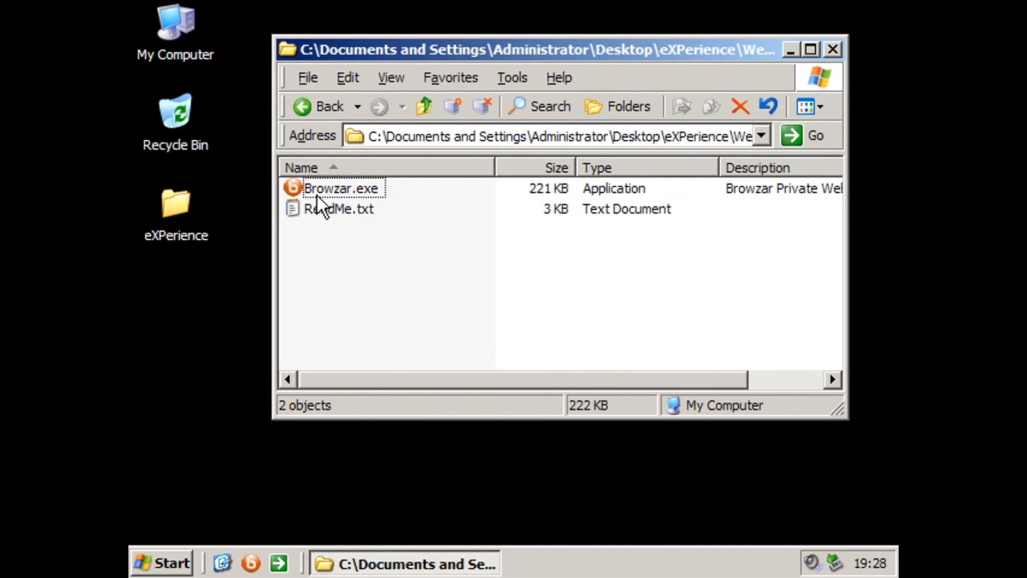
pyautogui.click(341, 189)
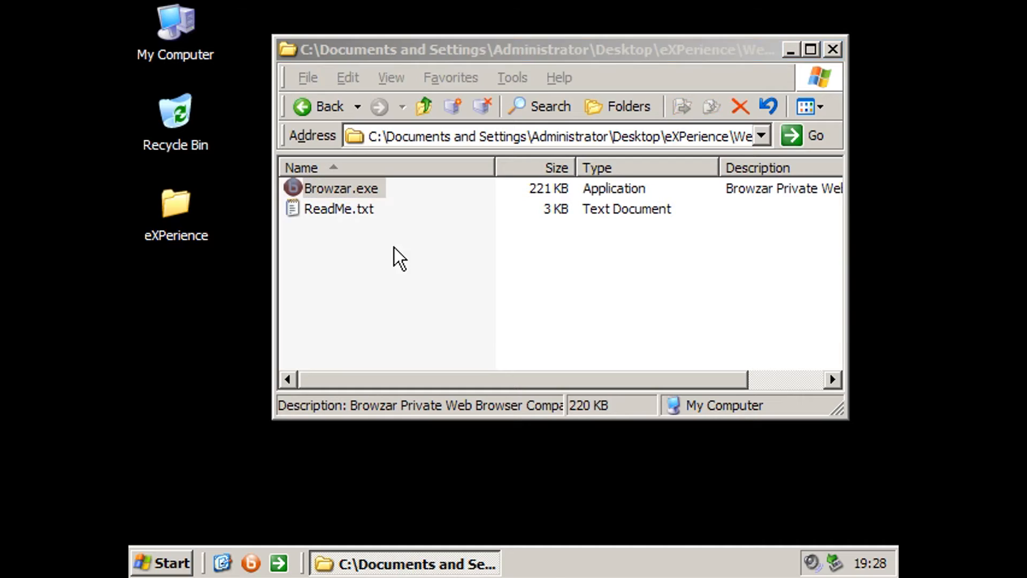
# - Launch Browzar and replace the address with reddit
pyautogui.doubleClick(341, 187)
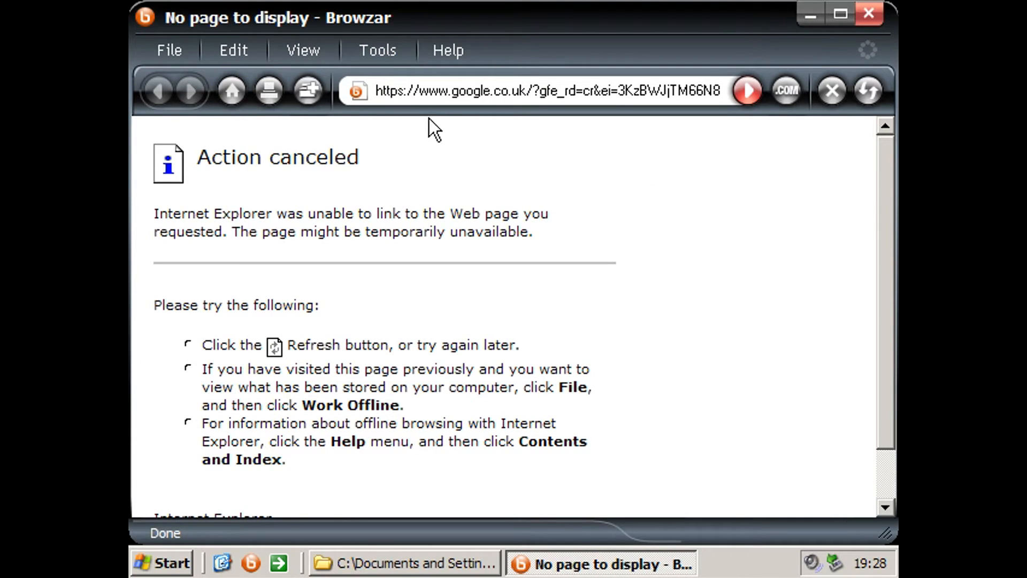
pyautogui.click(537, 91)
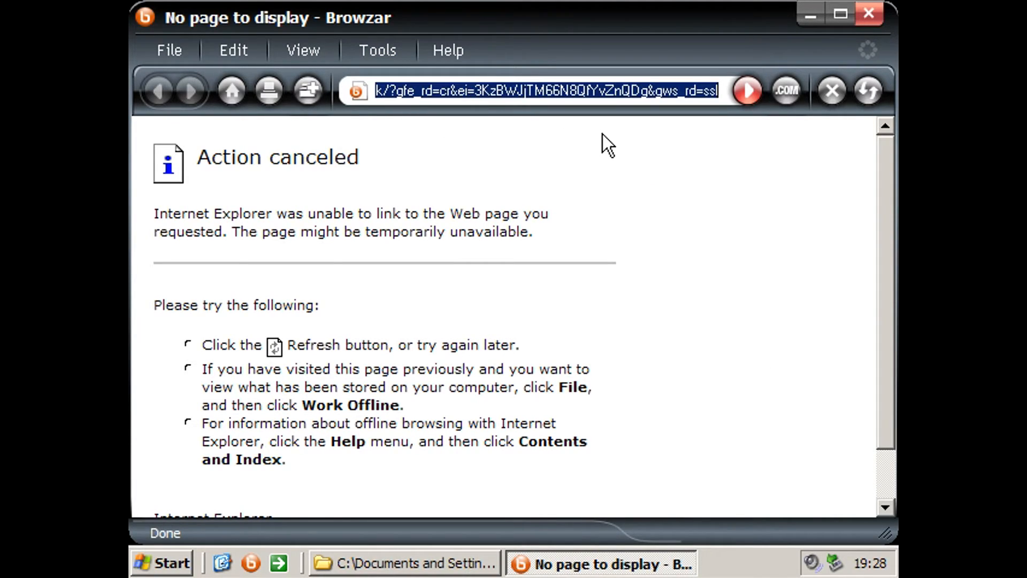
pyautogui.write('reddit.com/')
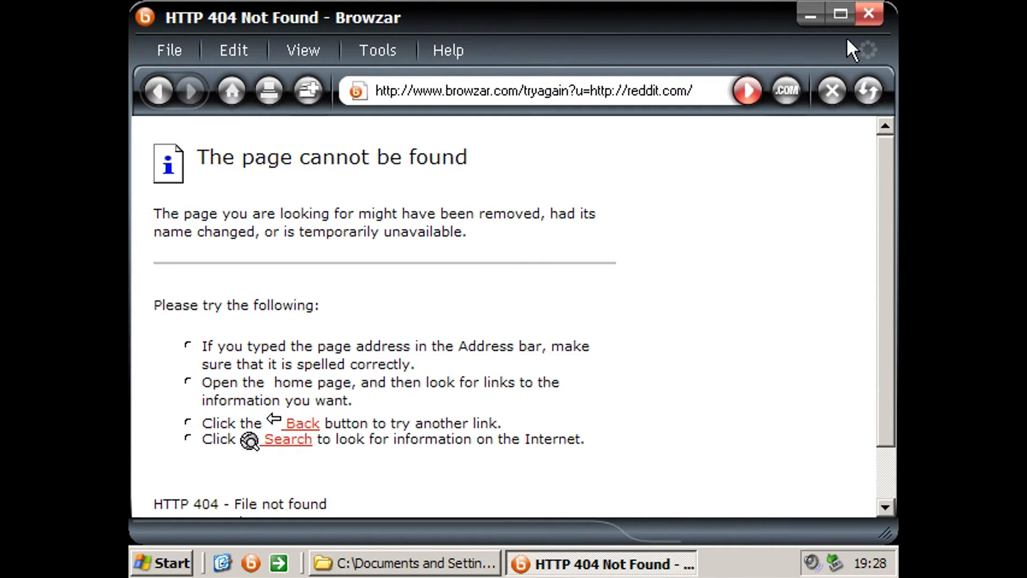
# - Open the Control Panel from the Start menu
pyautogui.click(161, 563)
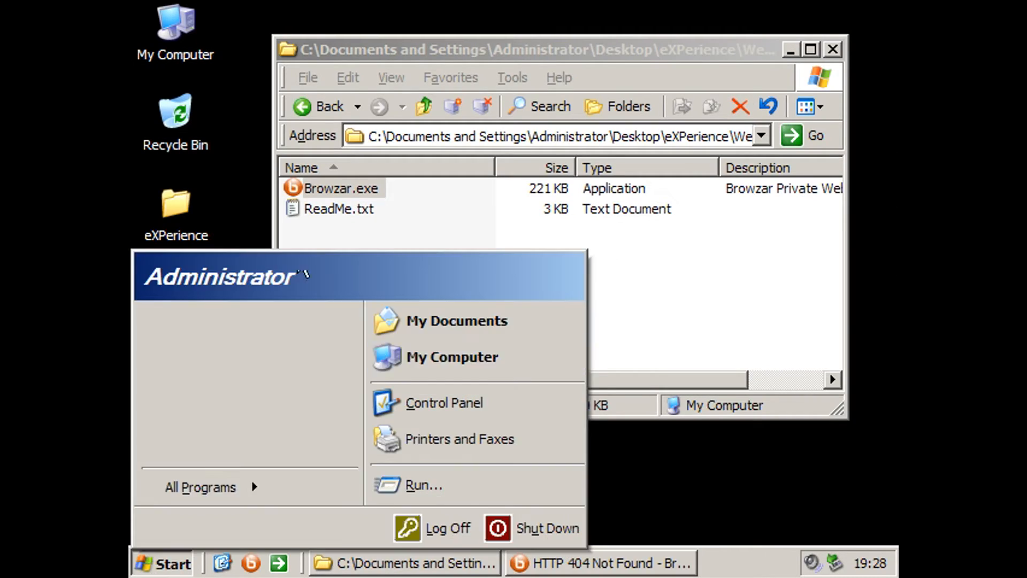
pyautogui.click(200, 487)
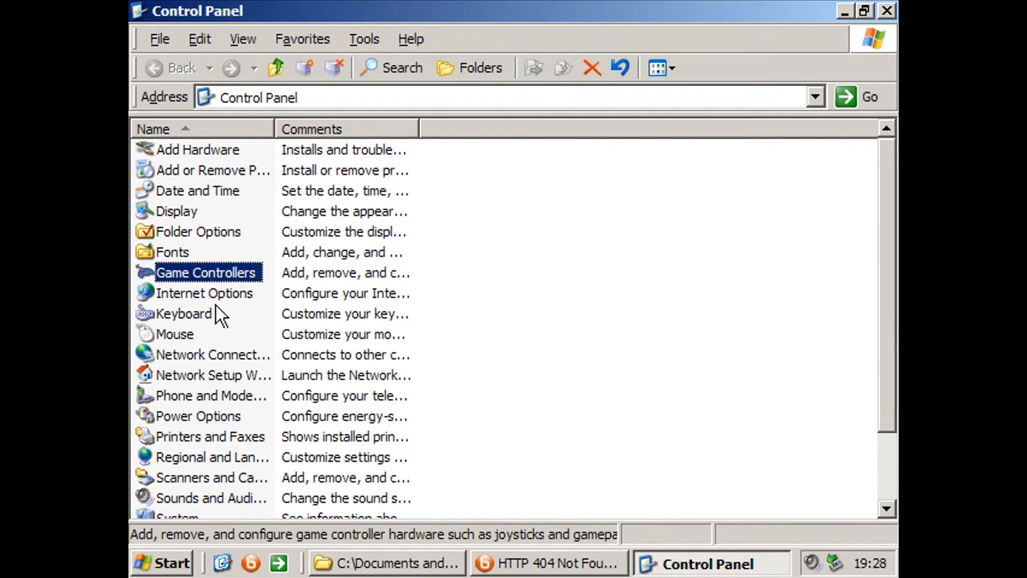
pyautogui.moveTo(226, 364)
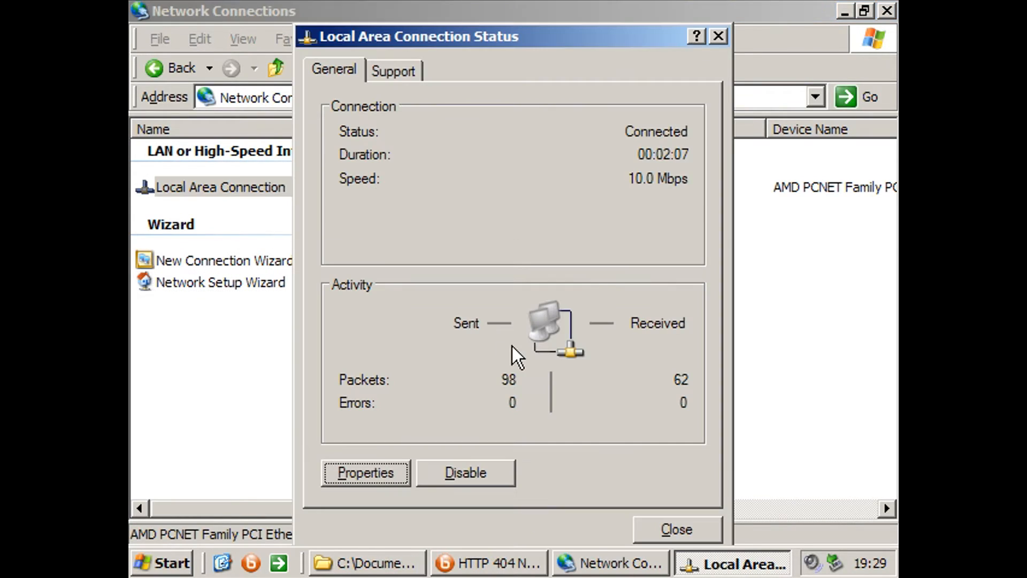
pyautogui.moveTo(631, 483)
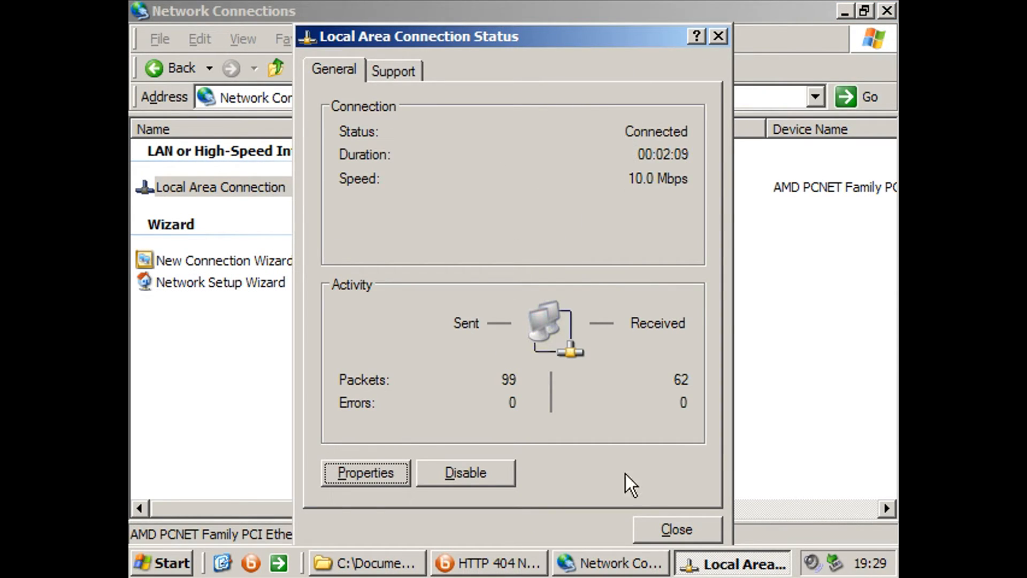
# - Close the connection status, attempt ipconfig /flushdns in Command Prompt, and return to Browzar
pyautogui.click(676, 528)
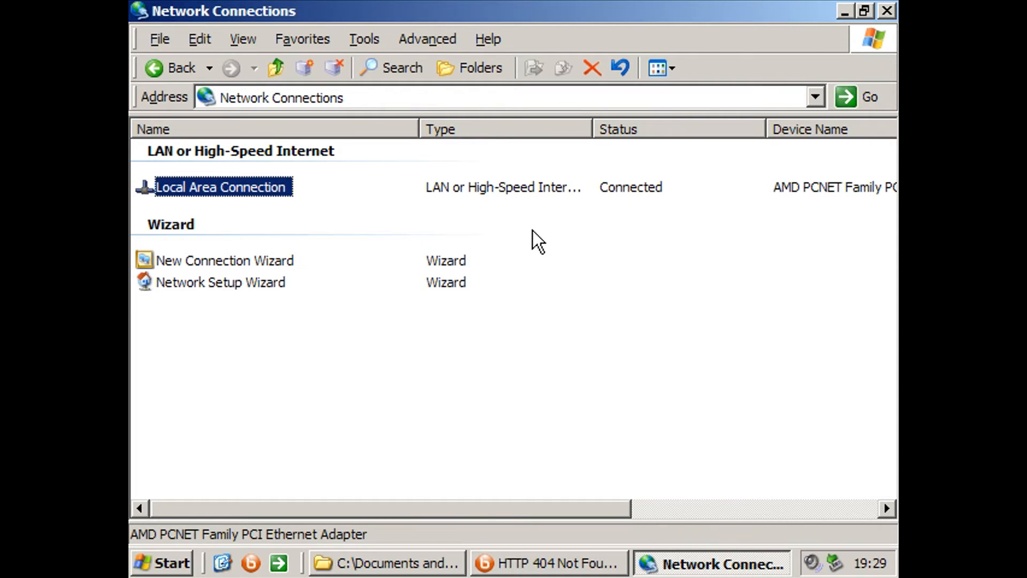
pyautogui.write('c')
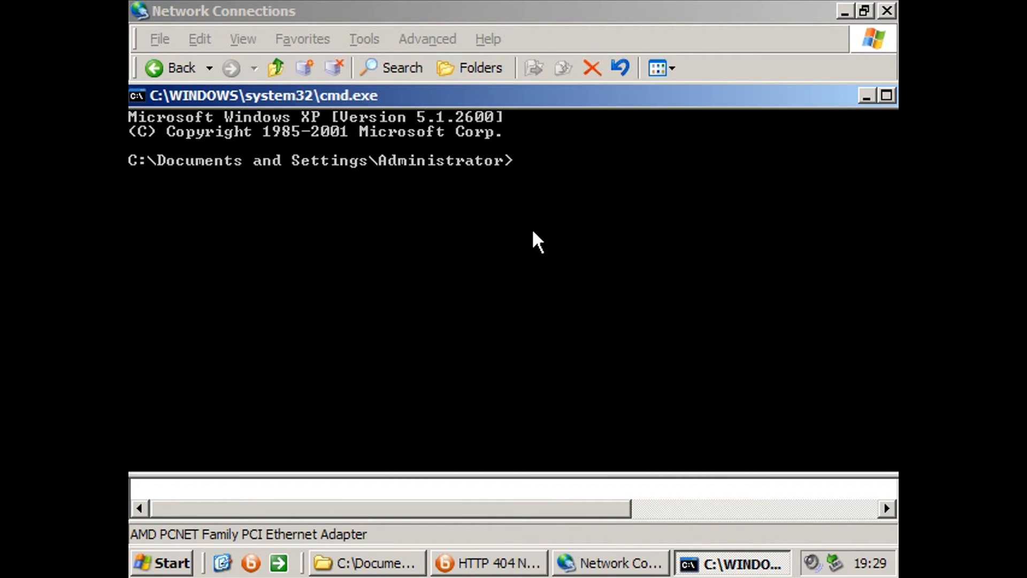
pyautogui.write('ipconfig /fluys')
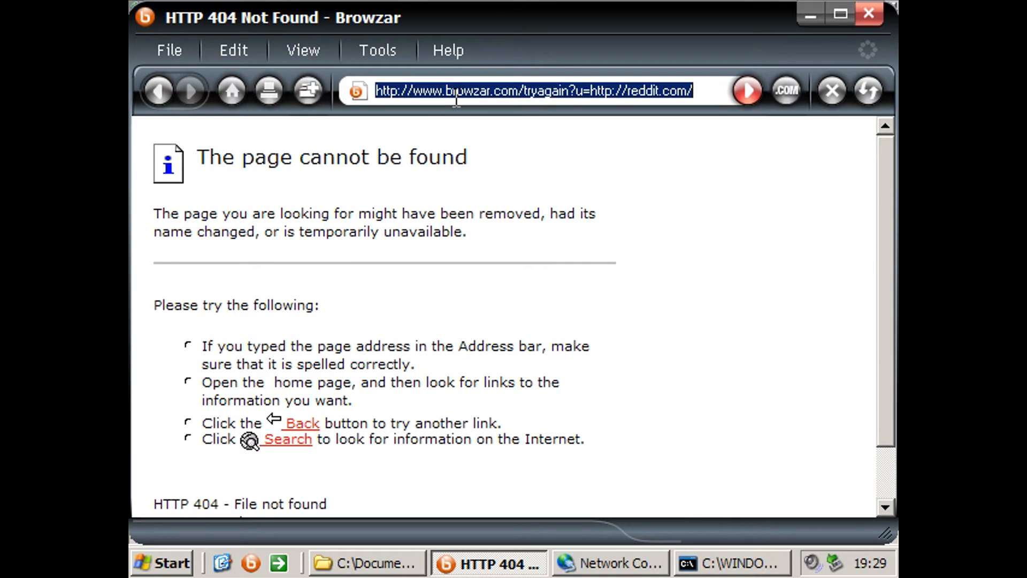
pyautogui.click(746, 90)
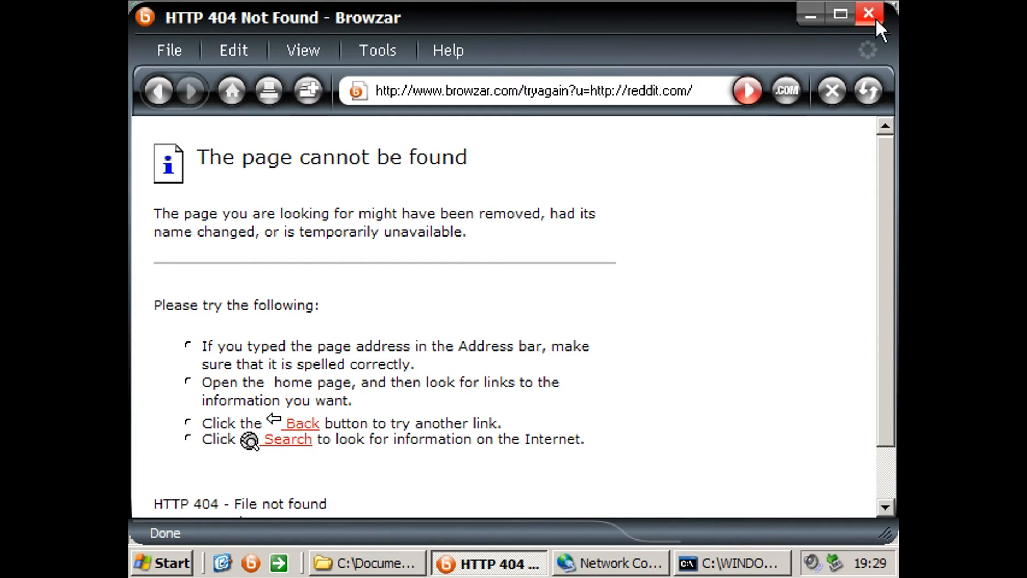
# - Close Browzar, abort its cleanup, and run ping 8.8.8.8
pyautogui.click(869, 12)
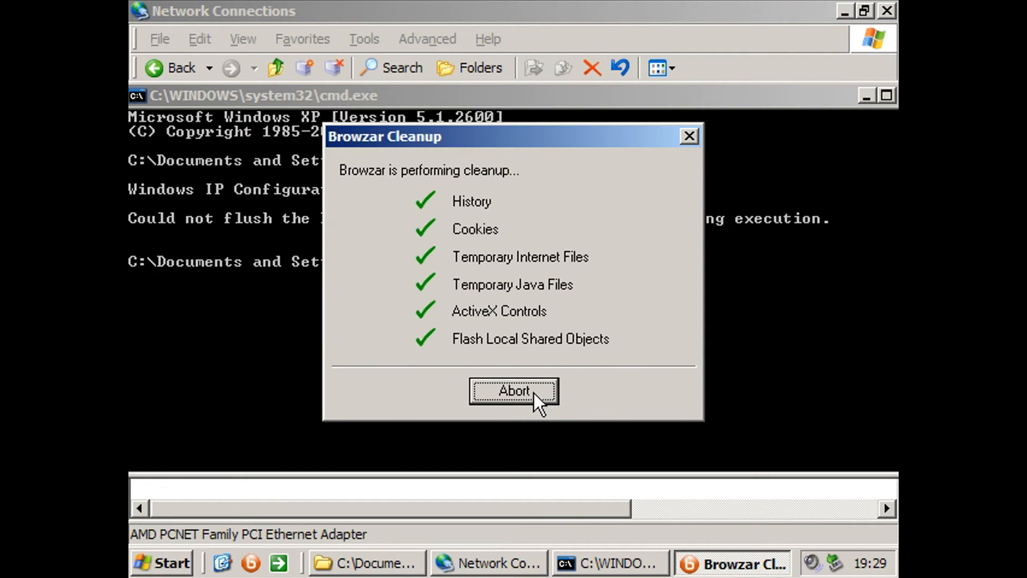
pyautogui.click(513, 391)
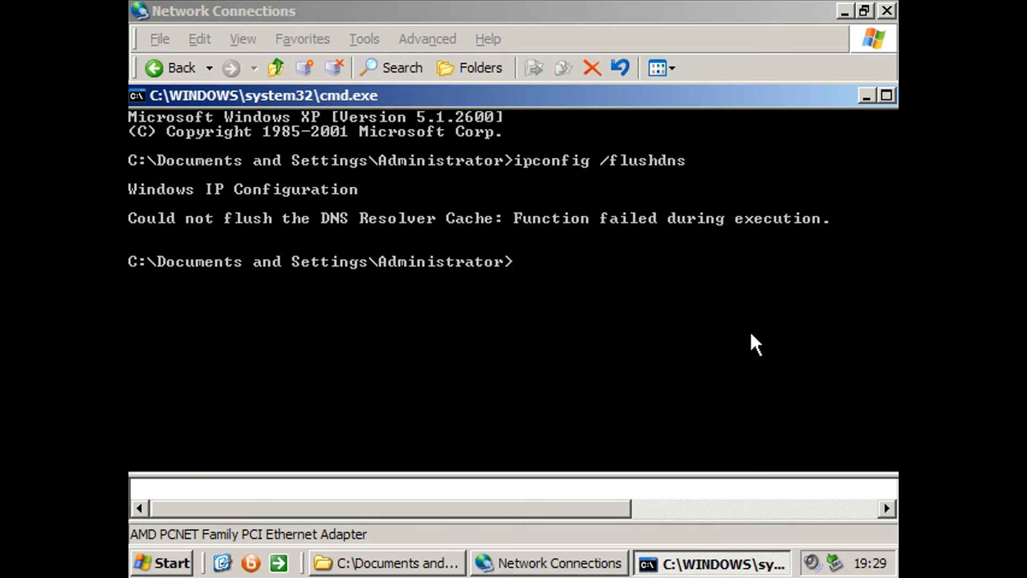
pyautogui.write('ping 8.8.8.8')
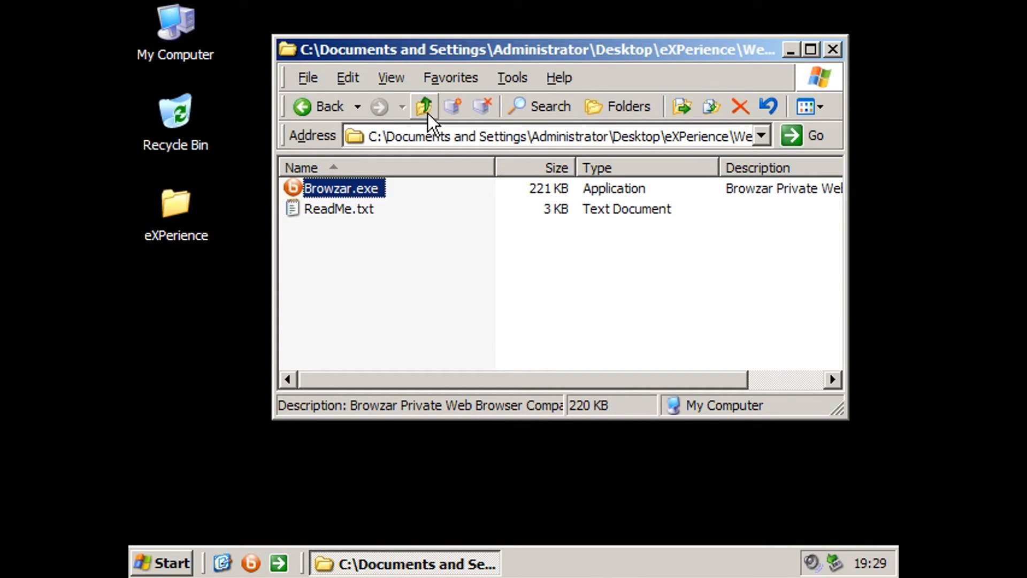
# - Try the Download WMP11 shortcut, dismiss its association error, and reopen eXperience
pyautogui.click(424, 106)
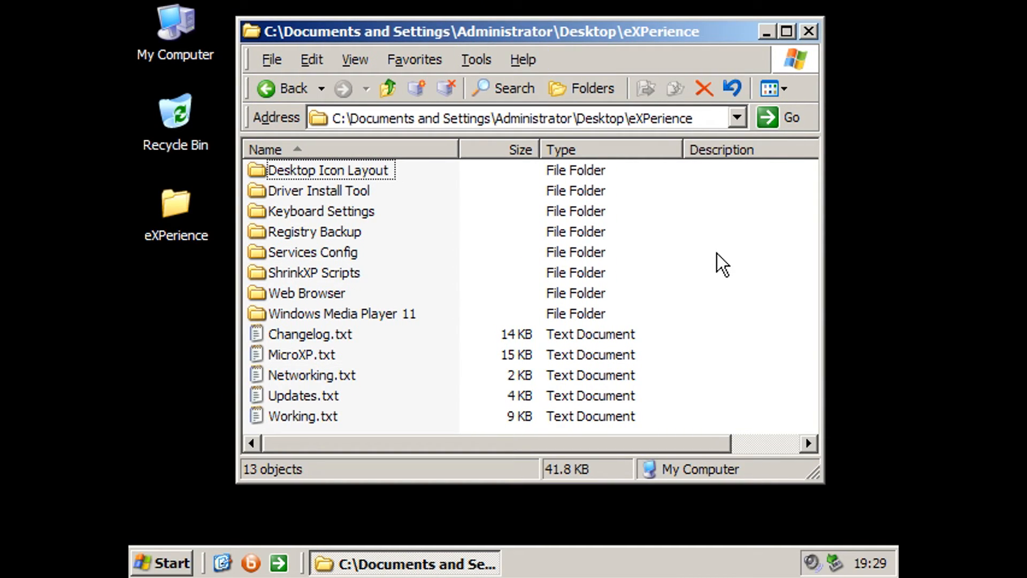
pyautogui.moveTo(723, 245)
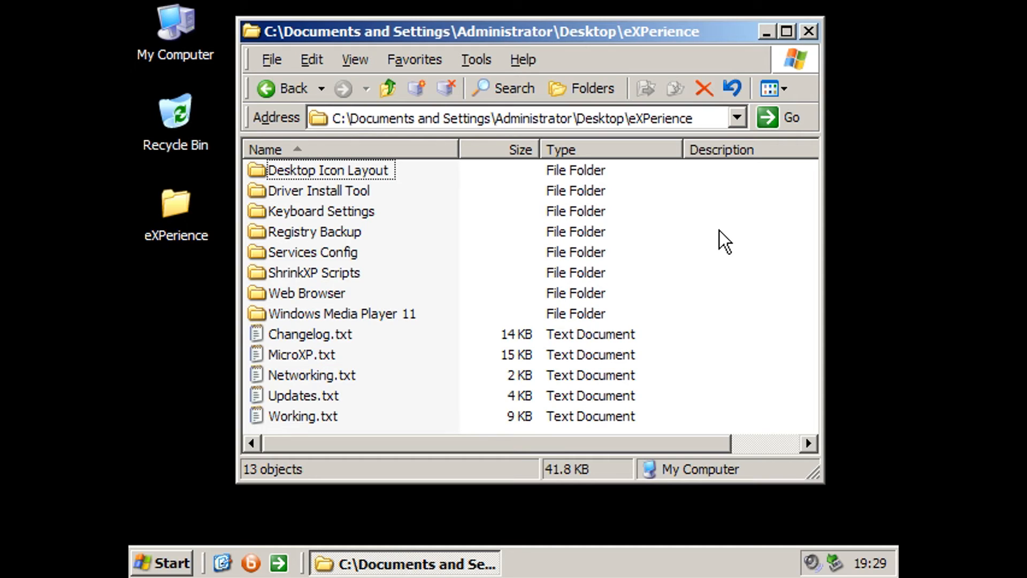
pyautogui.moveTo(337, 324)
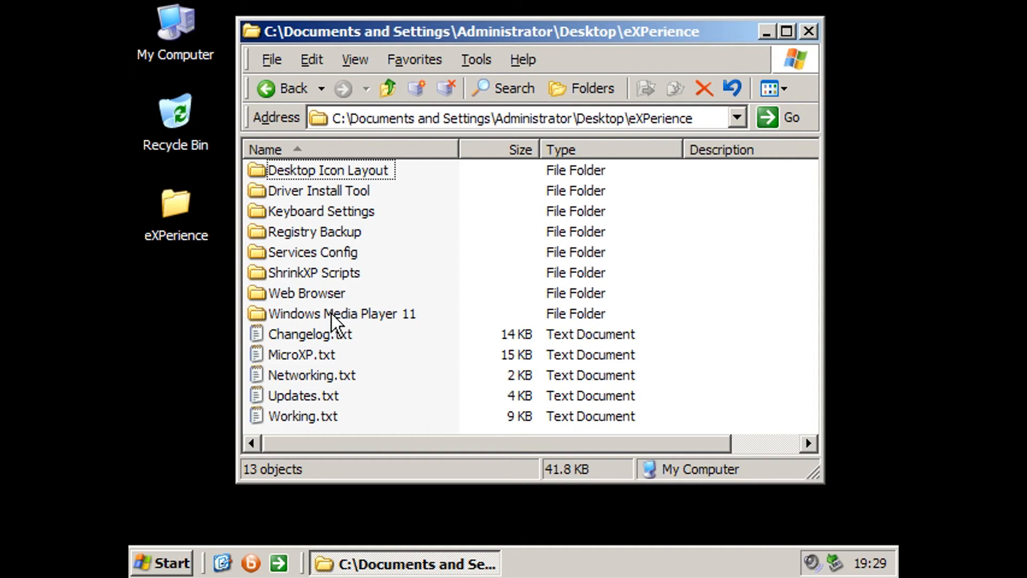
pyautogui.doubleClick(342, 313)
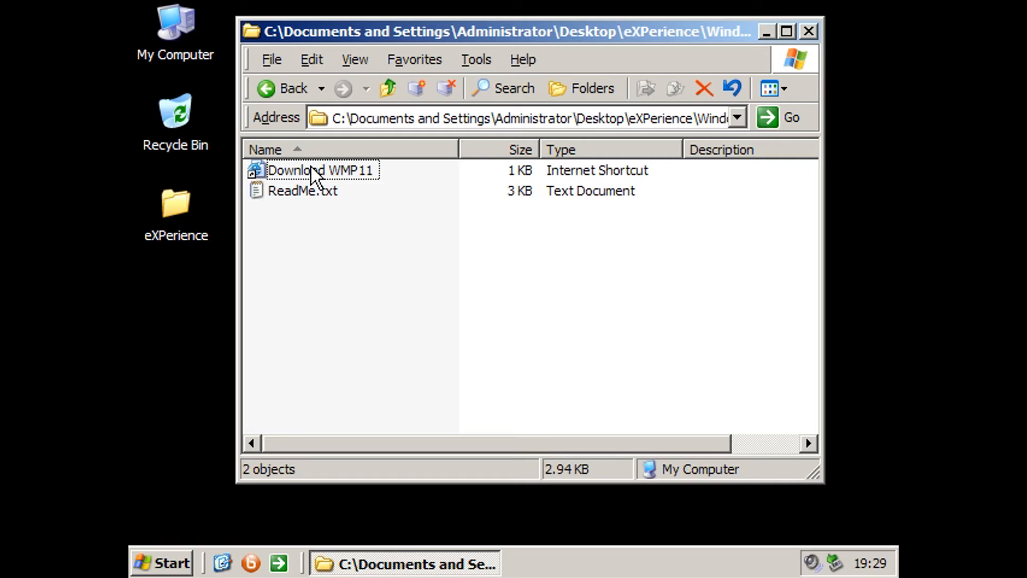
pyautogui.doubleClick(321, 170)
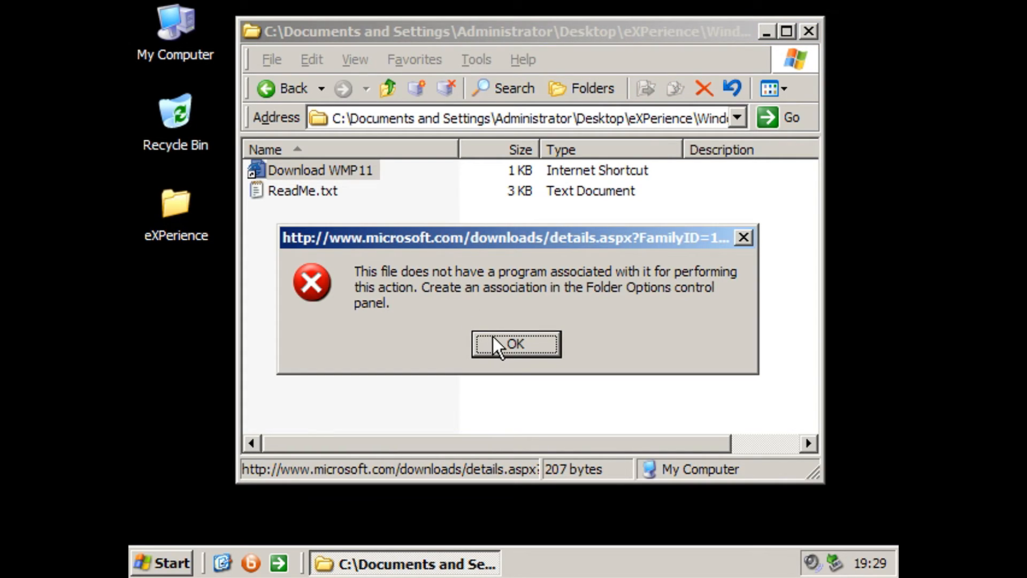
pyautogui.click(516, 344)
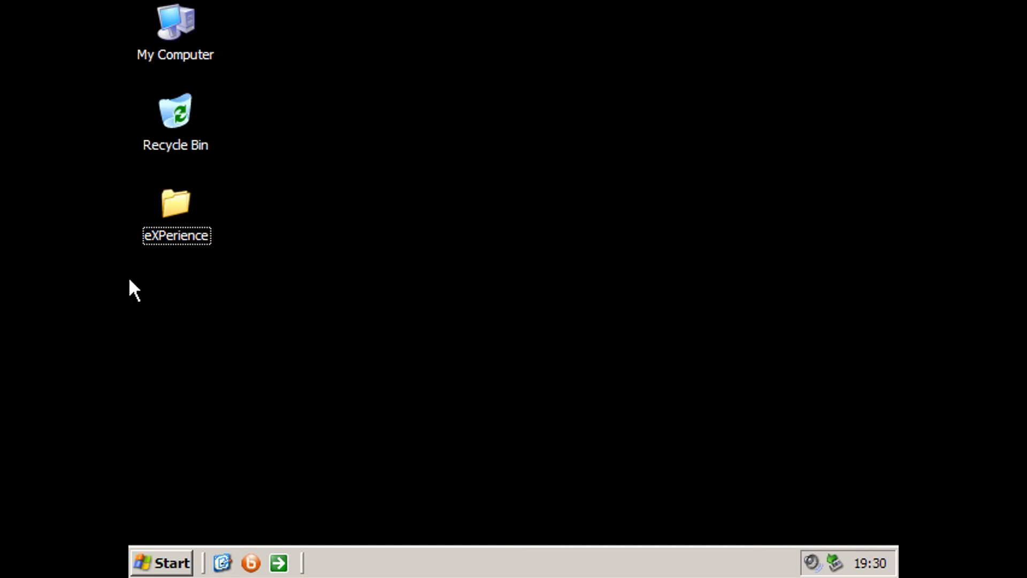
pyautogui.doubleClick(175, 203)
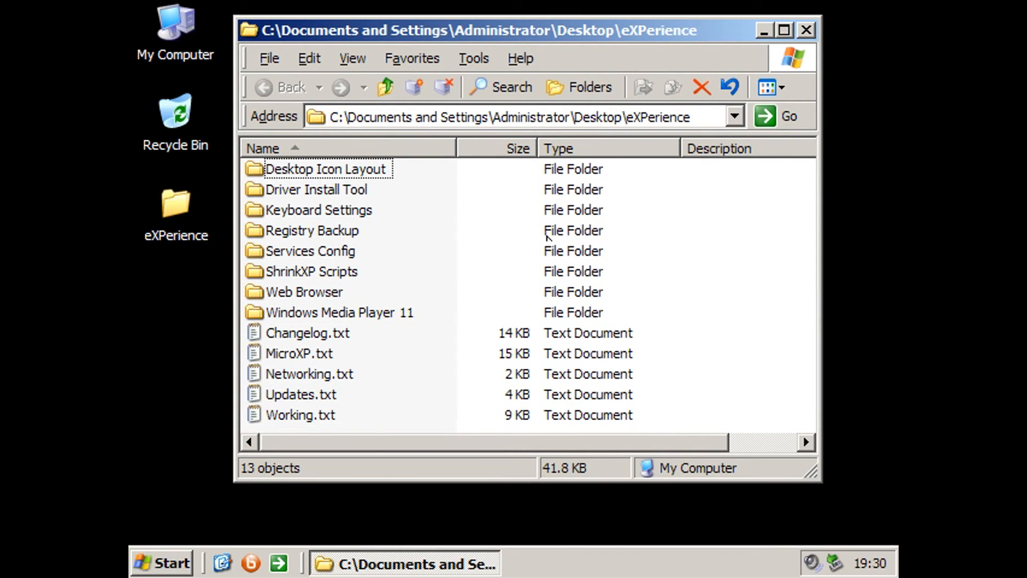
pyautogui.moveTo(669, 422)
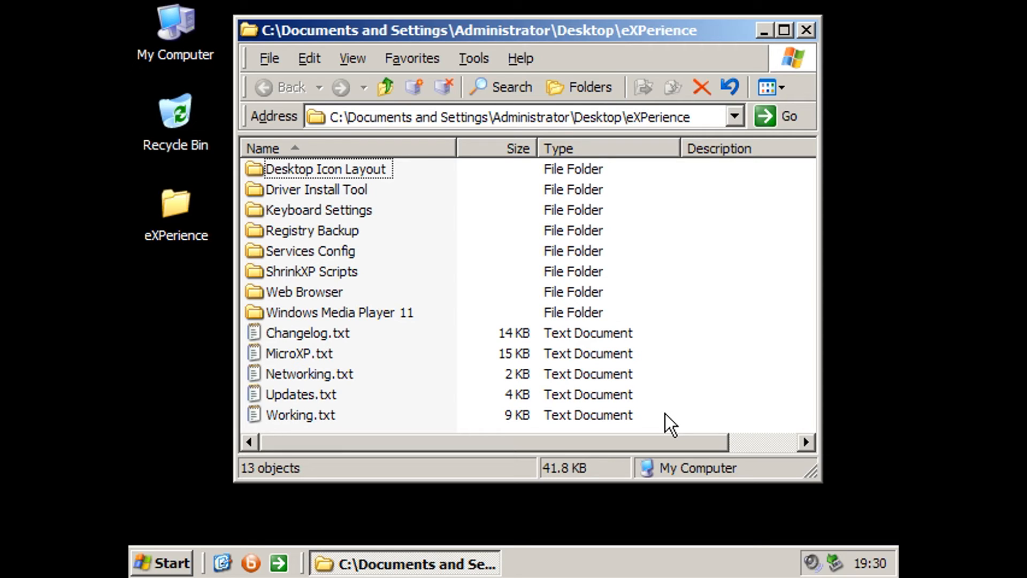
# - Open MicroXP.txt, maximize Notepad, and scroll down to the [Statistics] section
pyautogui.doubleClick(309, 374)
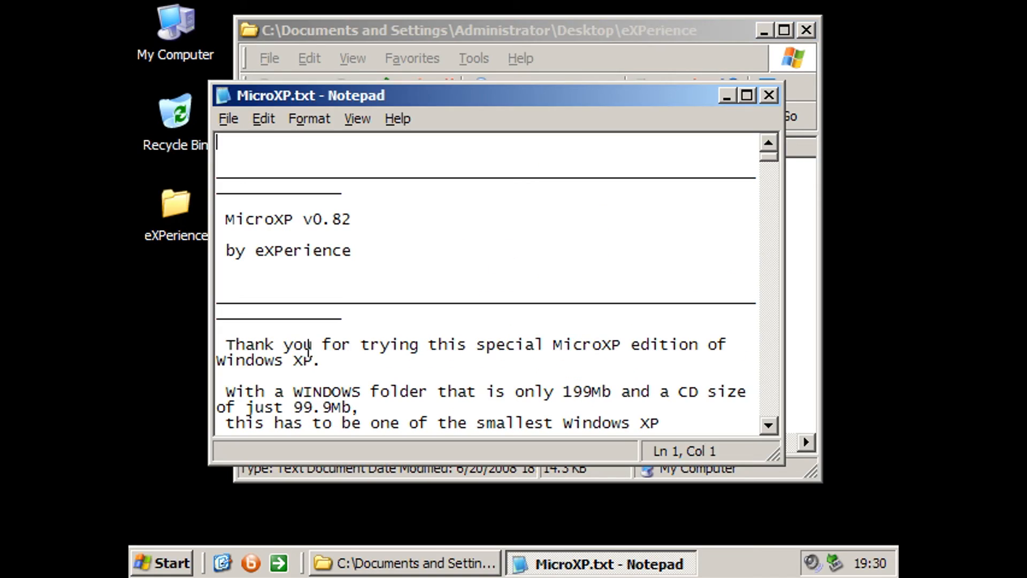
pyautogui.scroll(-3)
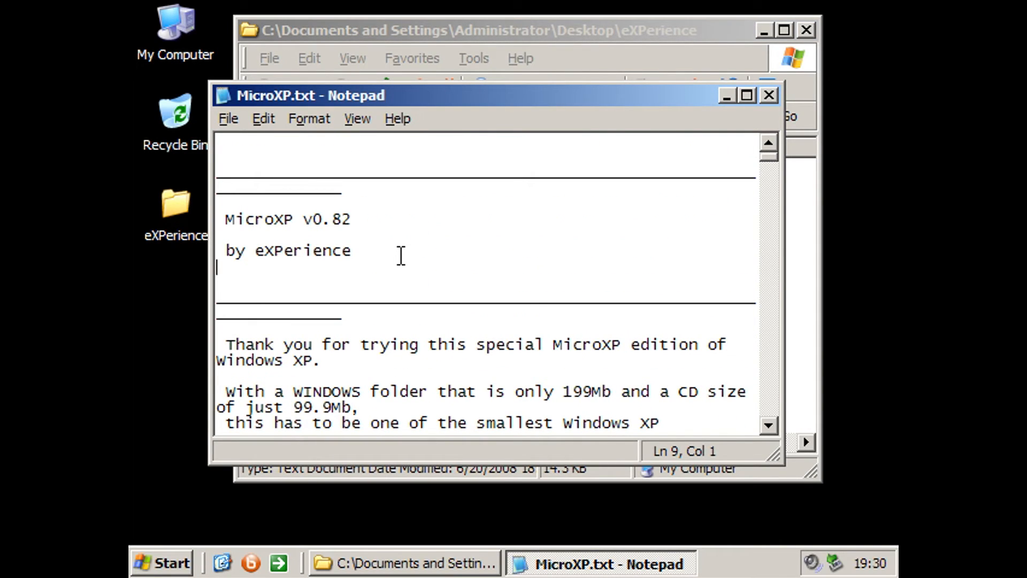
pyautogui.click(746, 94)
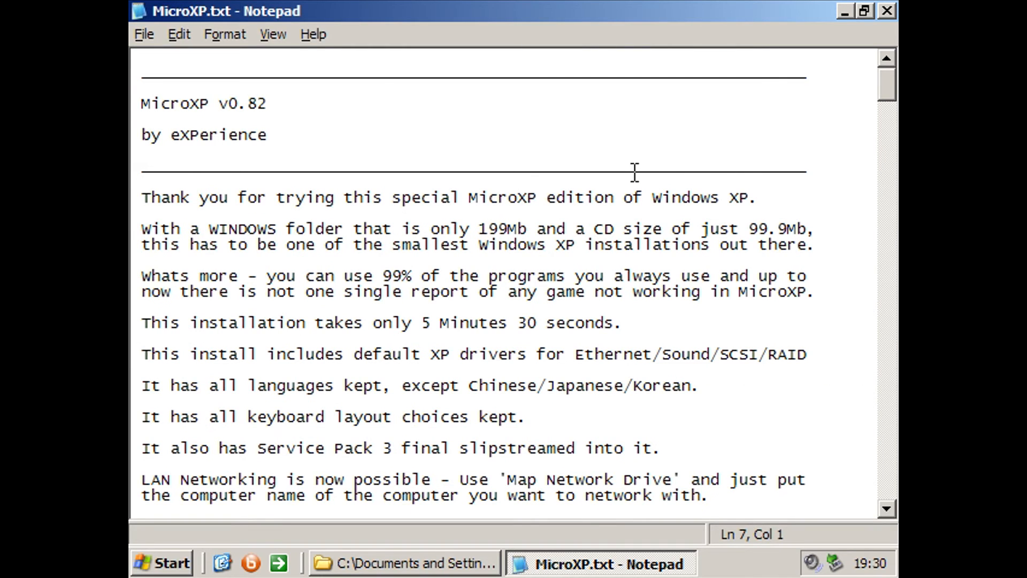
pyautogui.scroll(-3)
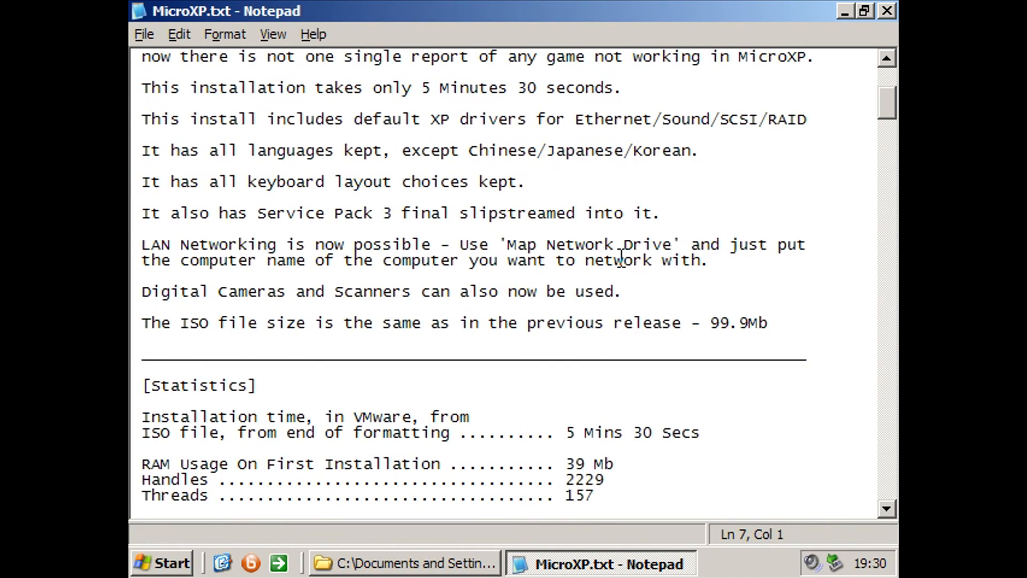
pyautogui.scroll(-3)
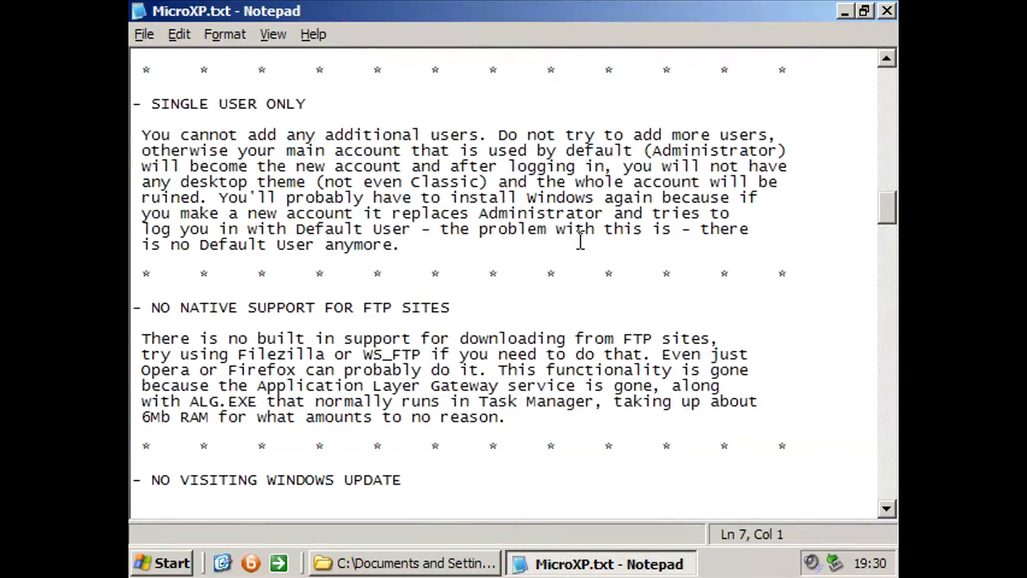
pyautogui.scroll(-3)
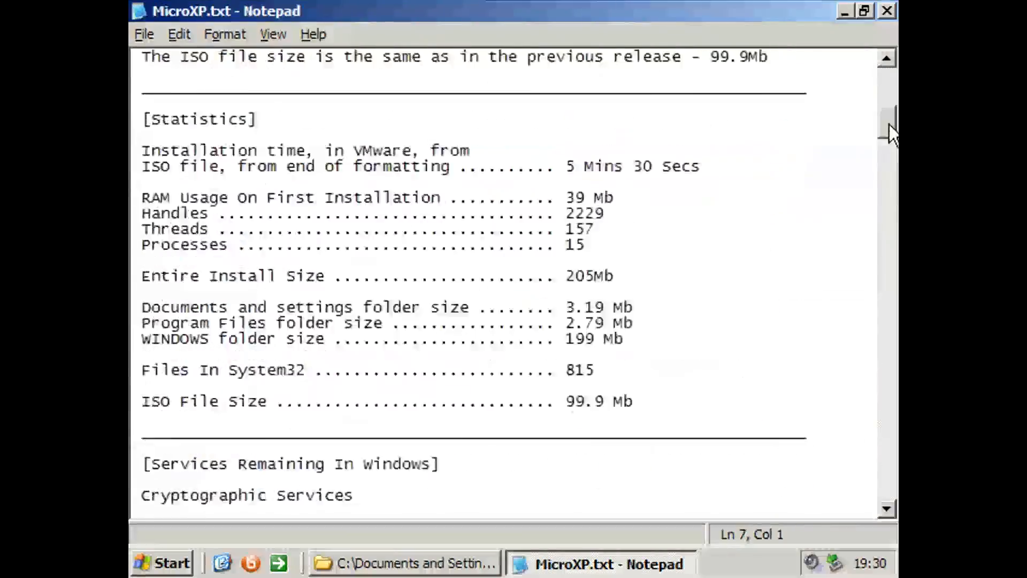
# - Close the readme, merge RESTORE.reg from Desktop Icon Layout, then open ShrinkXP Scripts
pyautogui.click(403, 562)
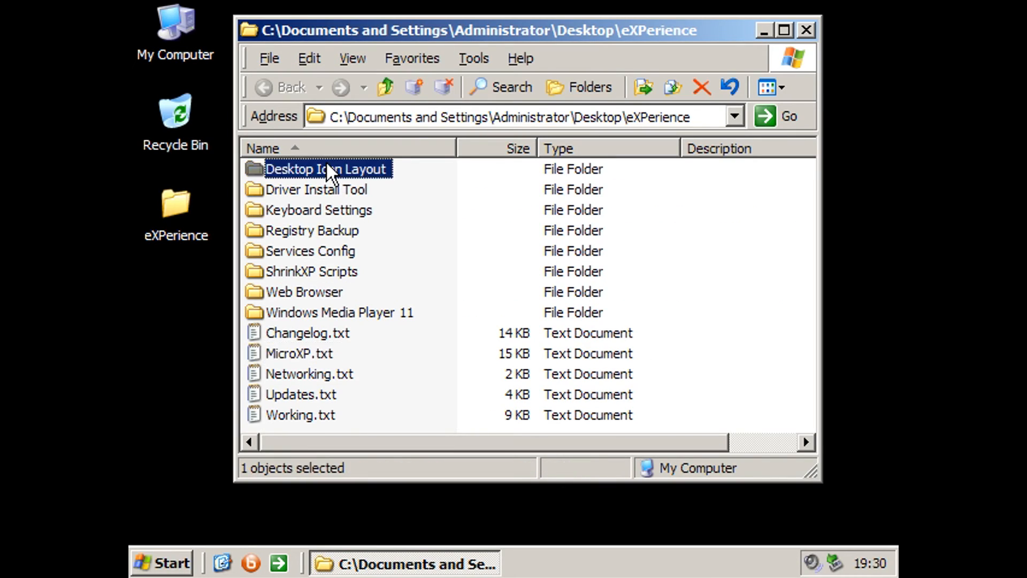
pyautogui.doubleClick(328, 169)
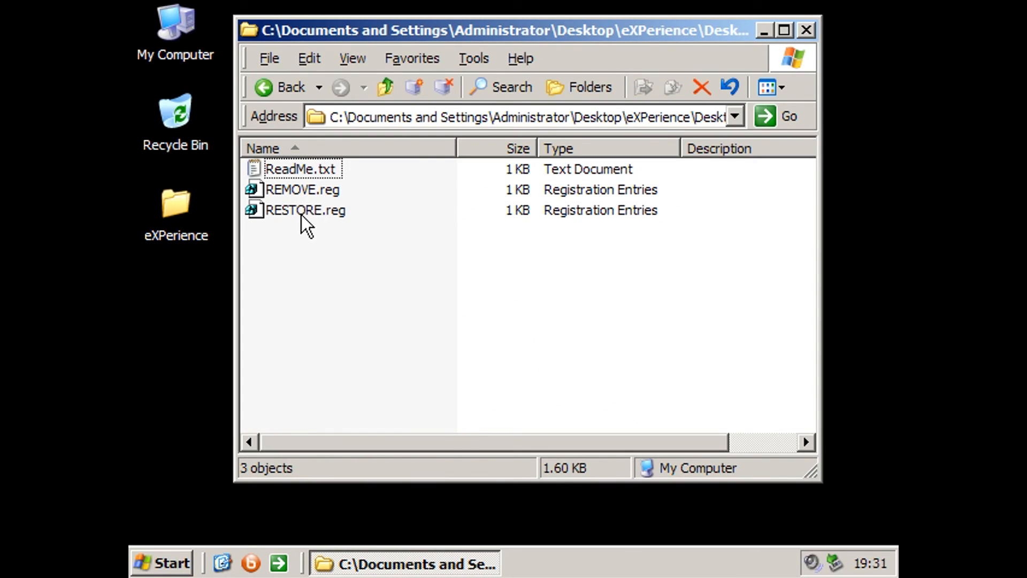
pyautogui.doubleClick(306, 210)
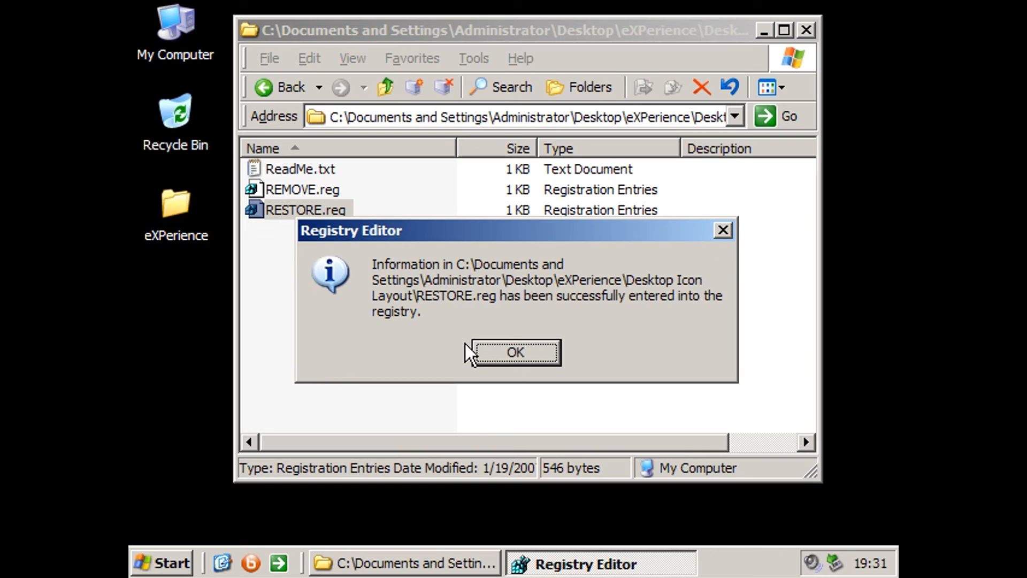
pyautogui.click(513, 352)
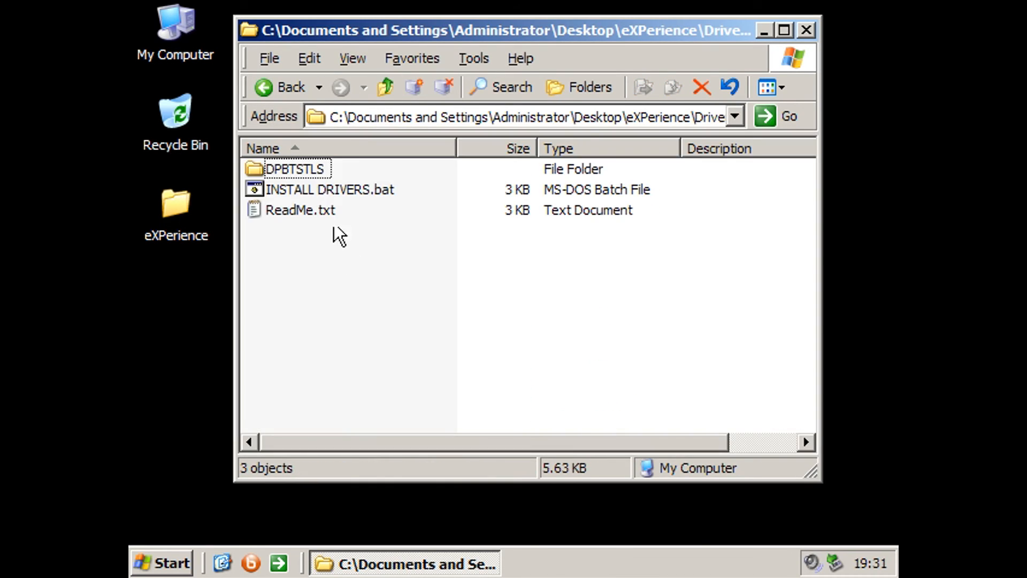
pyautogui.click(330, 190)
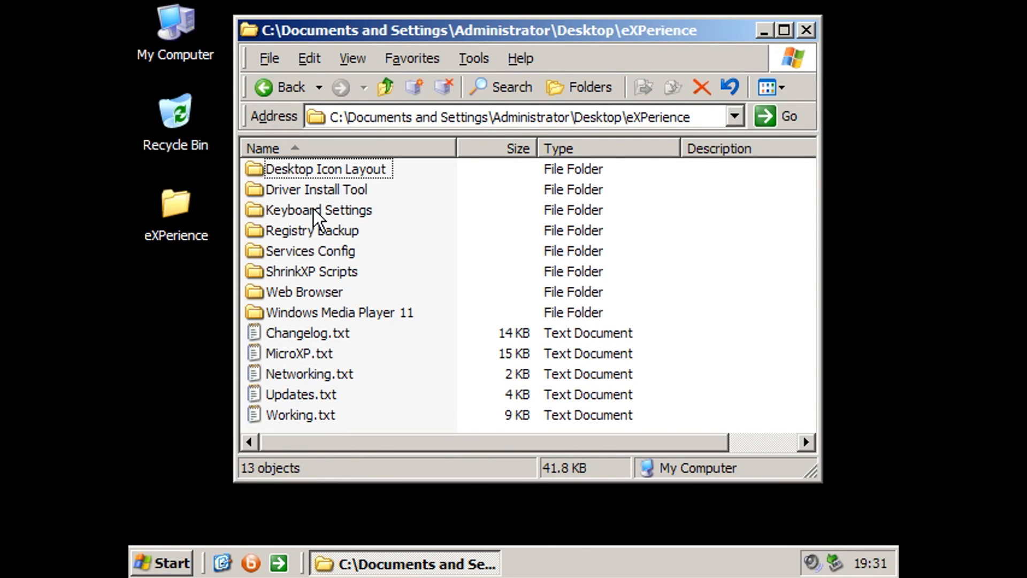
pyautogui.moveTo(321, 285)
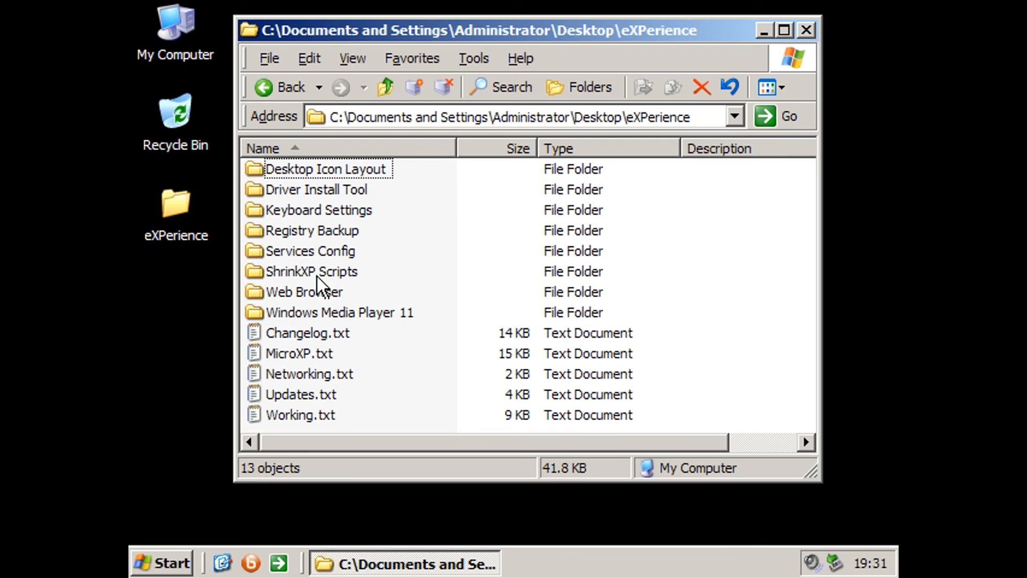
pyautogui.doubleClick(313, 271)
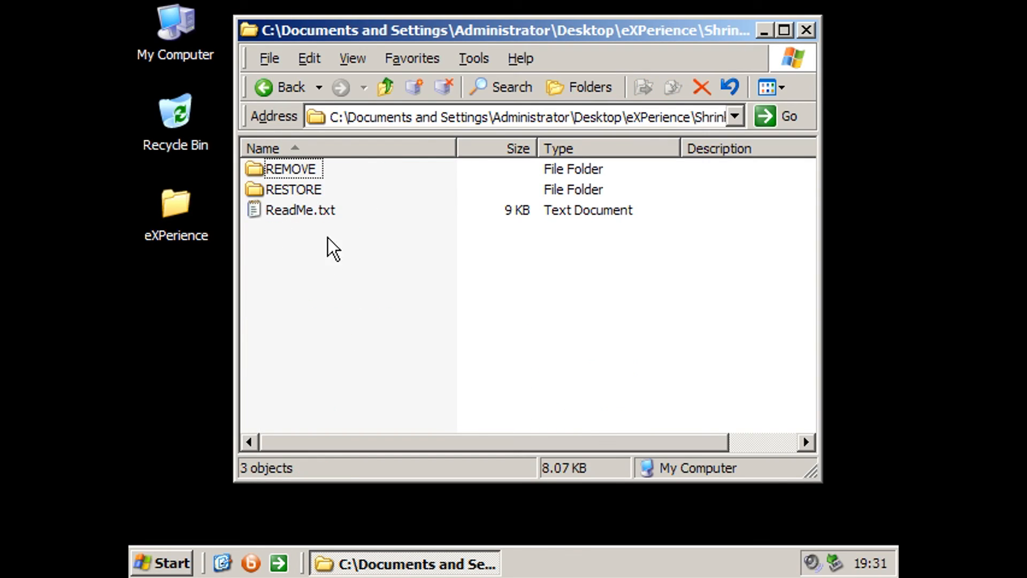
pyautogui.moveTo(808, 30)
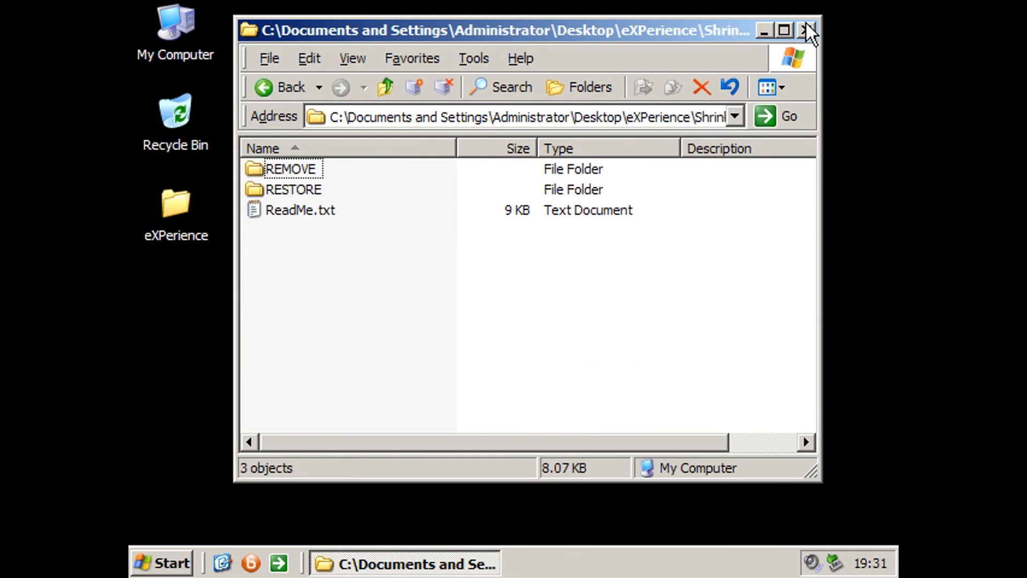
pyautogui.click(810, 30)
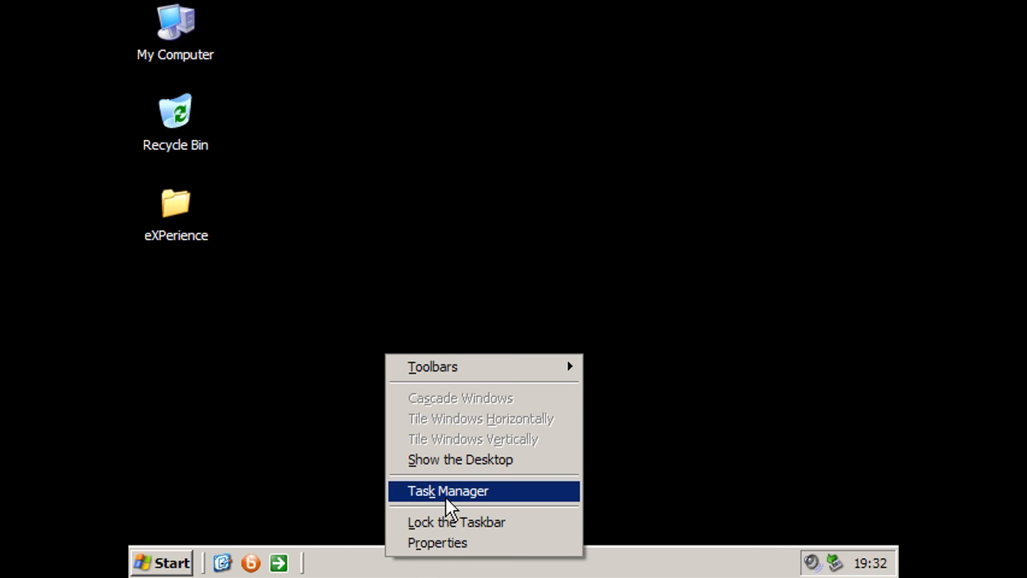
# - Launch Task Manager from the taskbar and view the list of 15 running processes
pyautogui.click(447, 490)
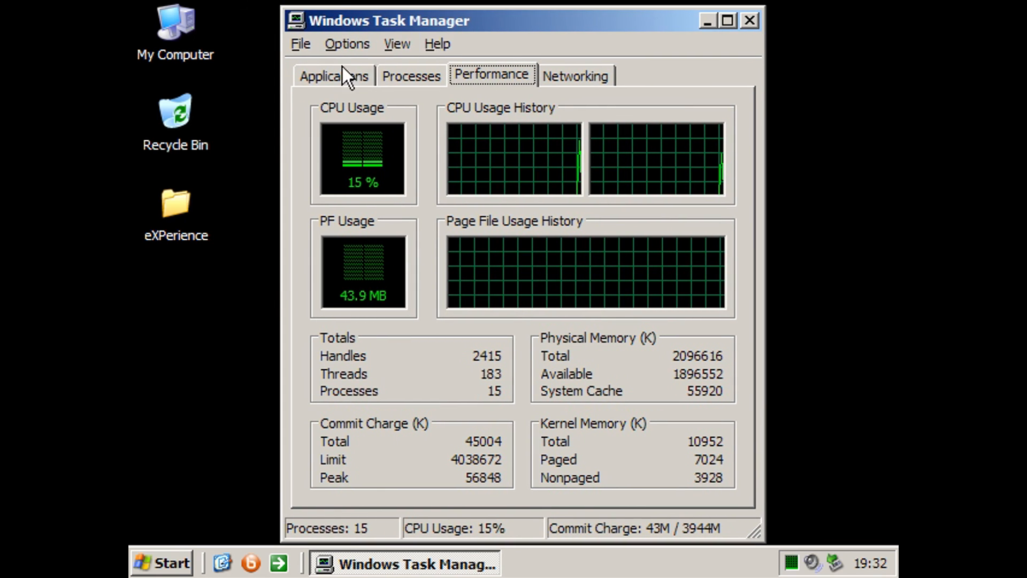
pyautogui.click(411, 75)
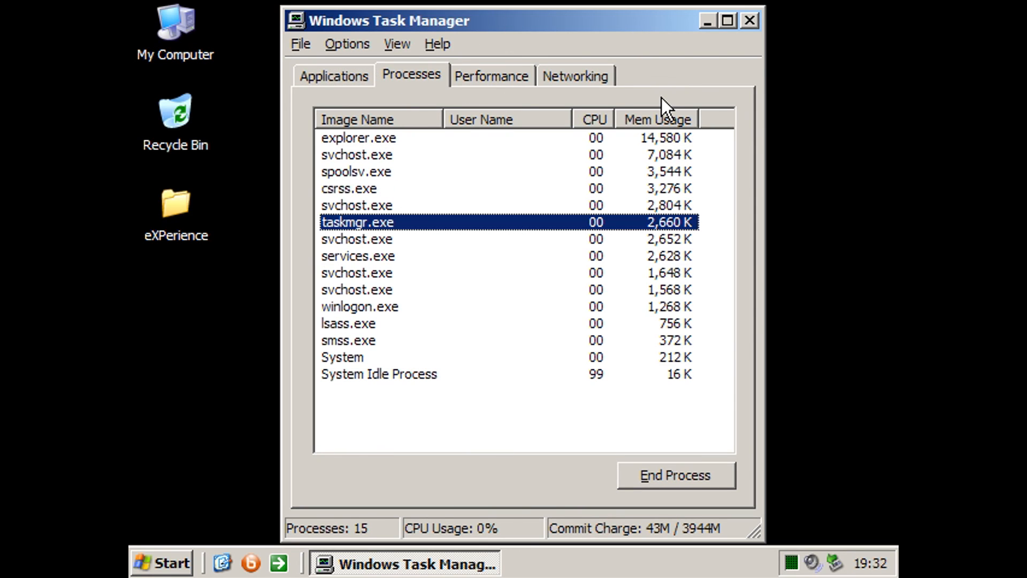
pyautogui.moveTo(558, 143)
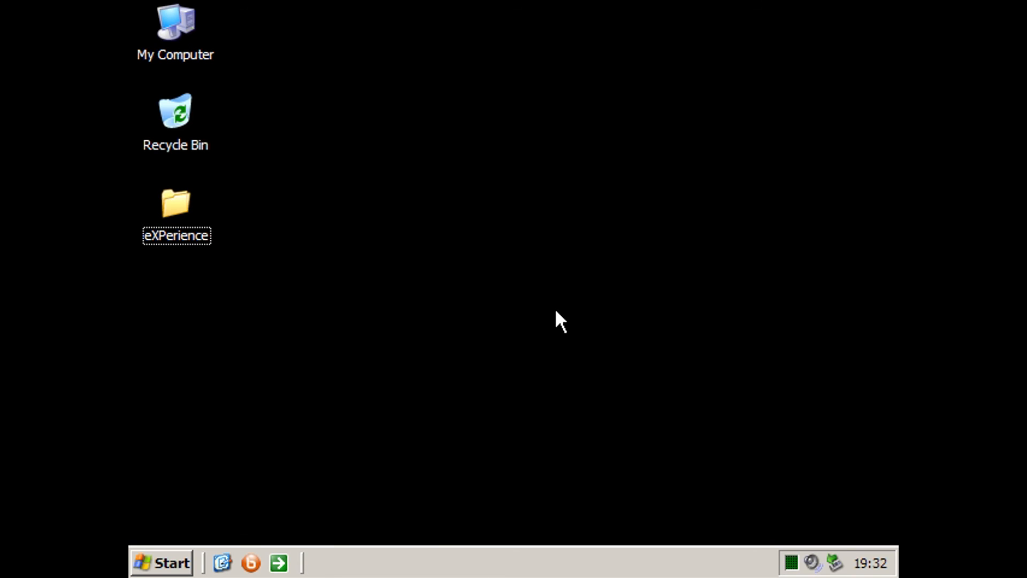
pyautogui.moveTo(439, 356)
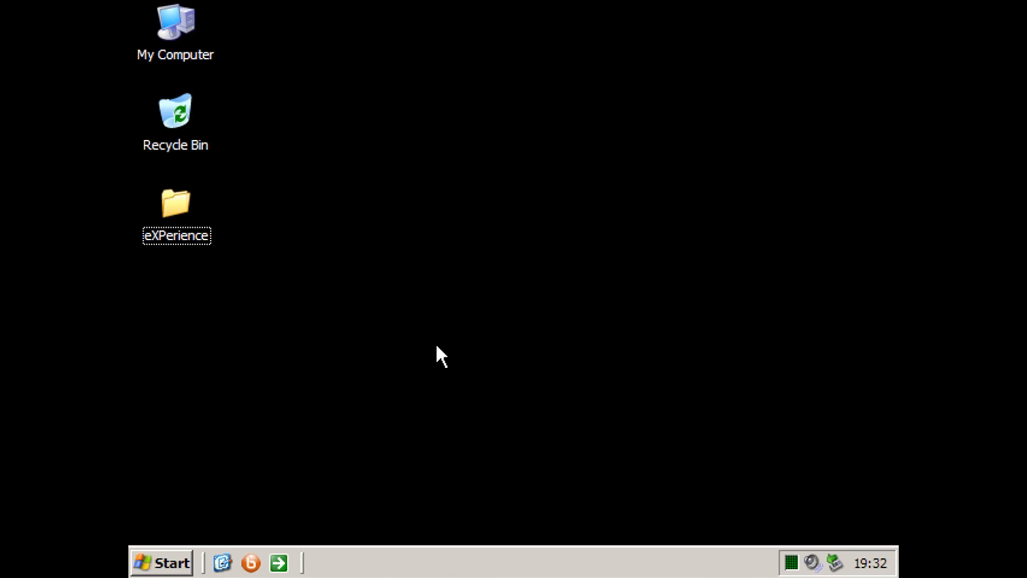